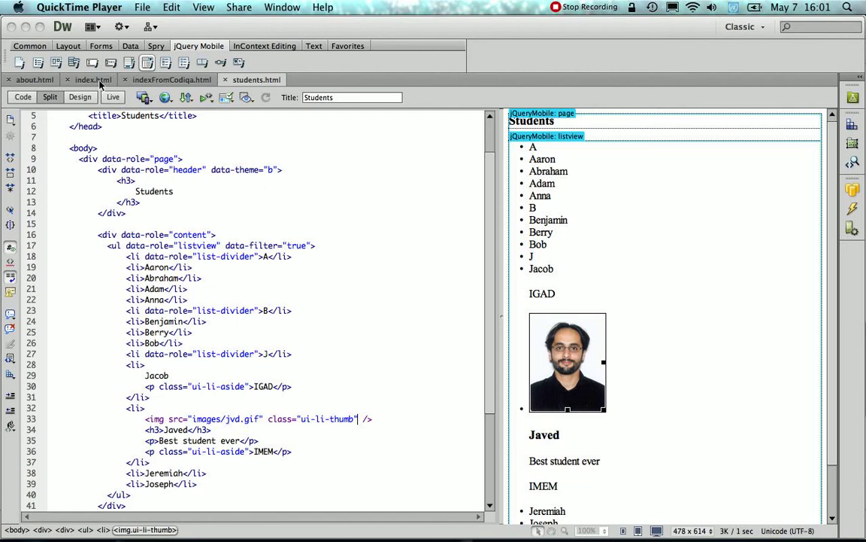
# Open index.html in Multiscreen Preview and scroll the Students list at phone, tablet and desktop sizes
pyautogui.click(93, 80)
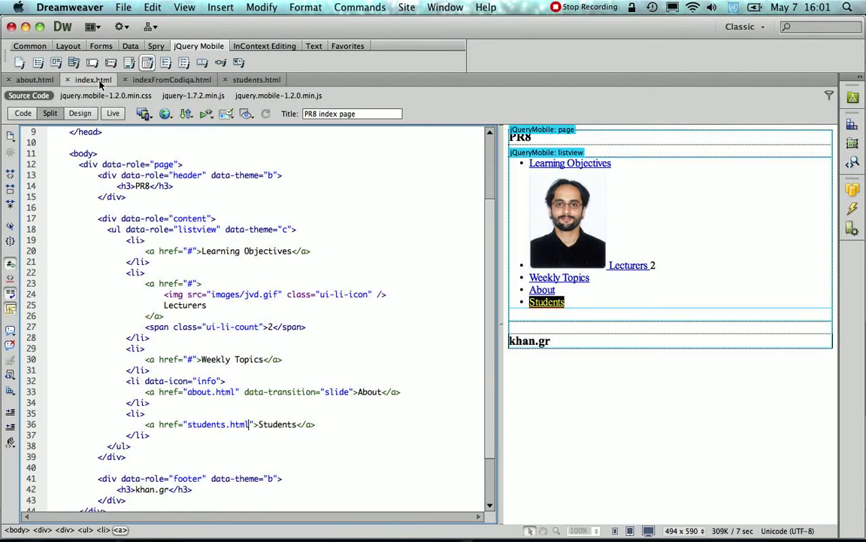
pyautogui.click(146, 113)
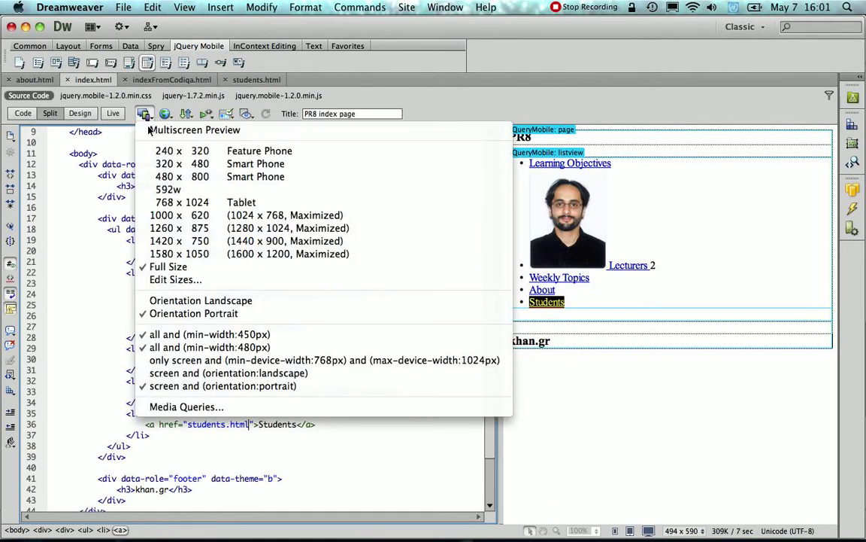
pyautogui.click(169, 266)
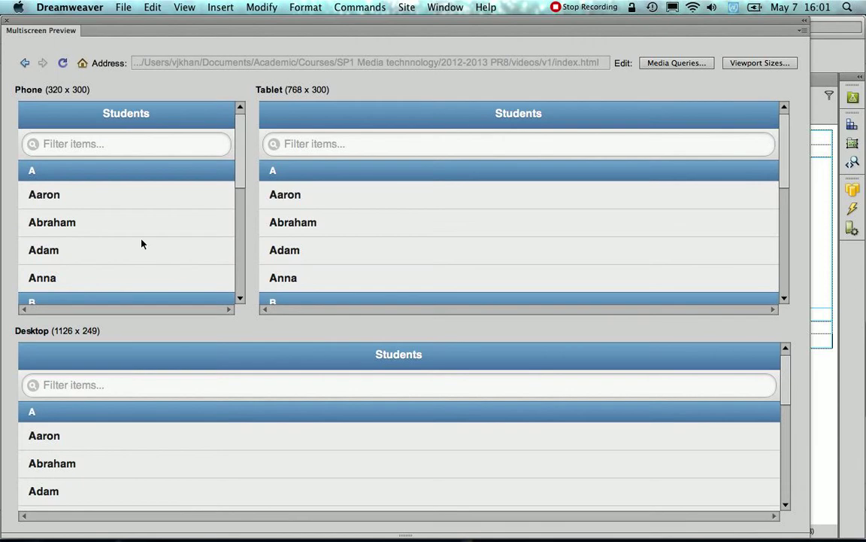
pyautogui.scroll(-3)
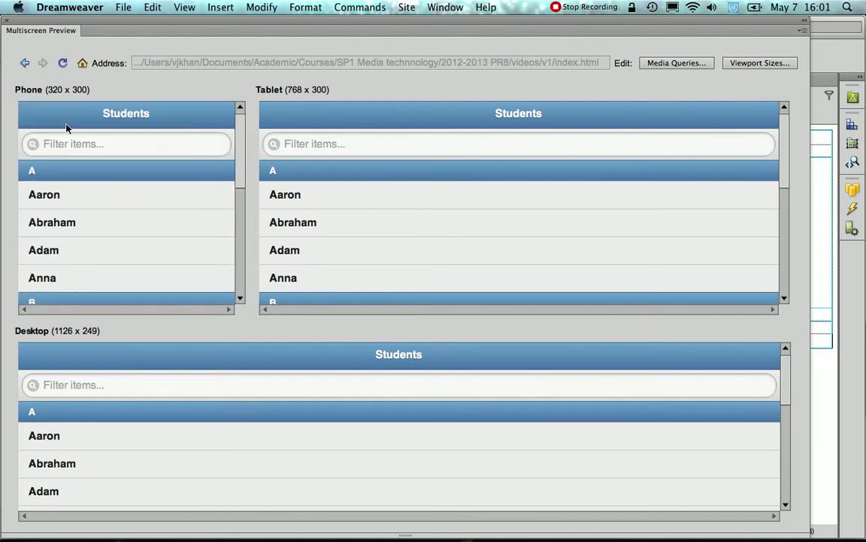
pyautogui.moveTo(84, 204)
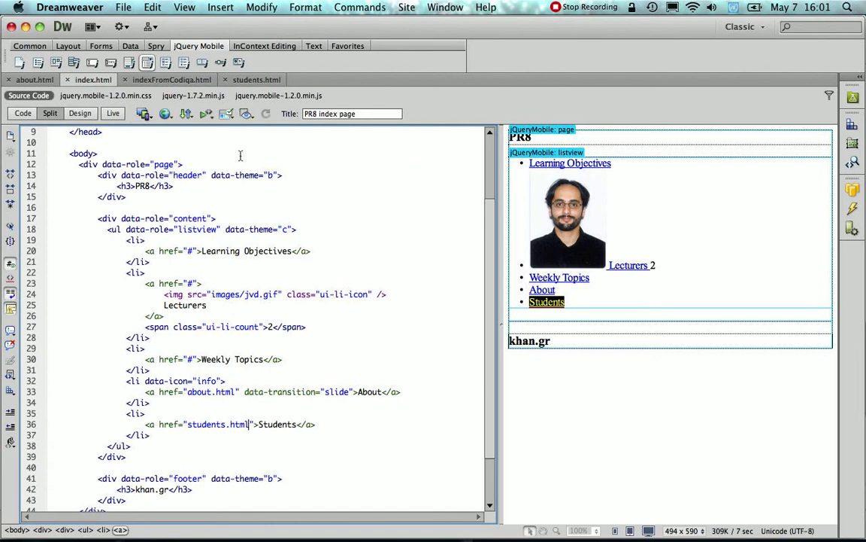
pyautogui.moveTo(243, 147)
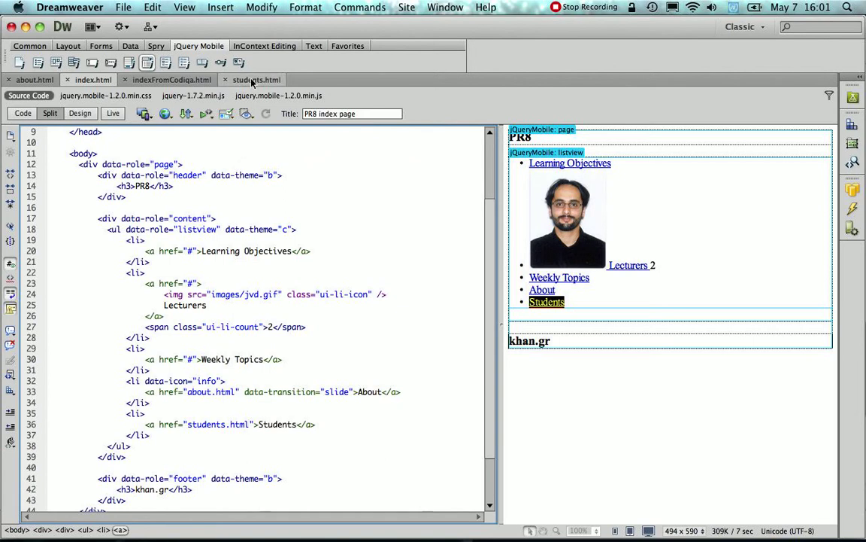
# In students.html, insert an empty <a></a> tag after the header div's opening tag
pyautogui.click(256, 79)
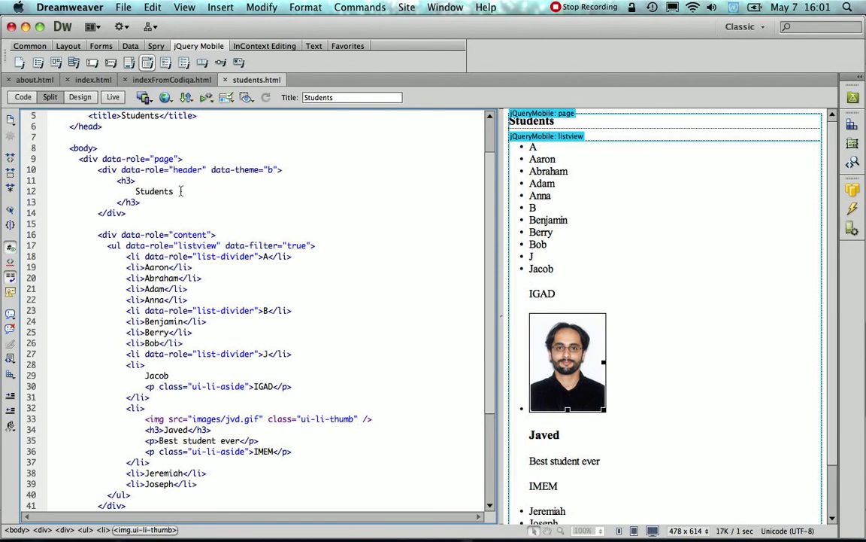
pyautogui.click(357, 419)
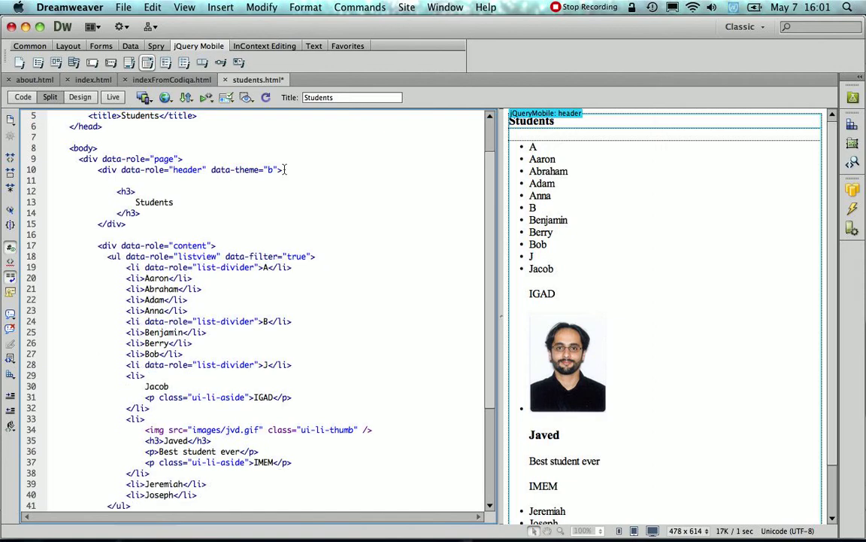
pyautogui.click(116, 180)
pyautogui.write('<a></a>')
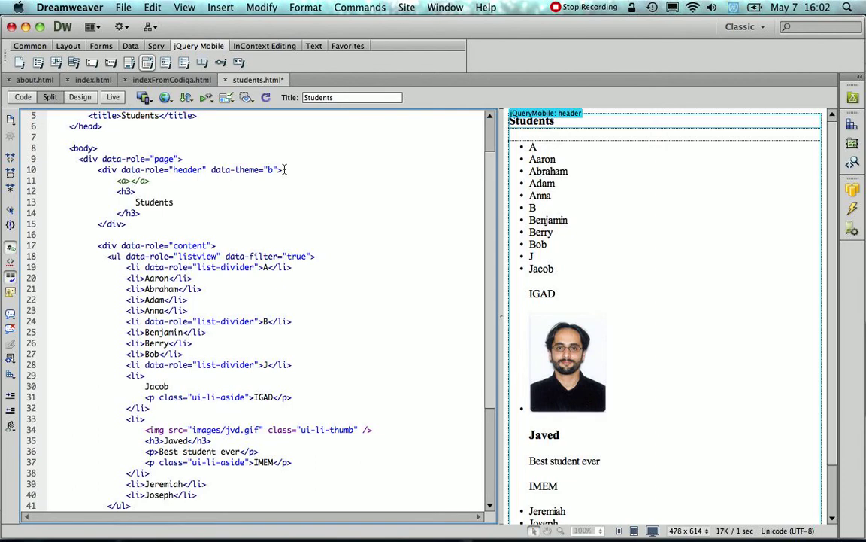
# Give the header link the text 'Back' and an href of index.html
pyautogui.write('Back')
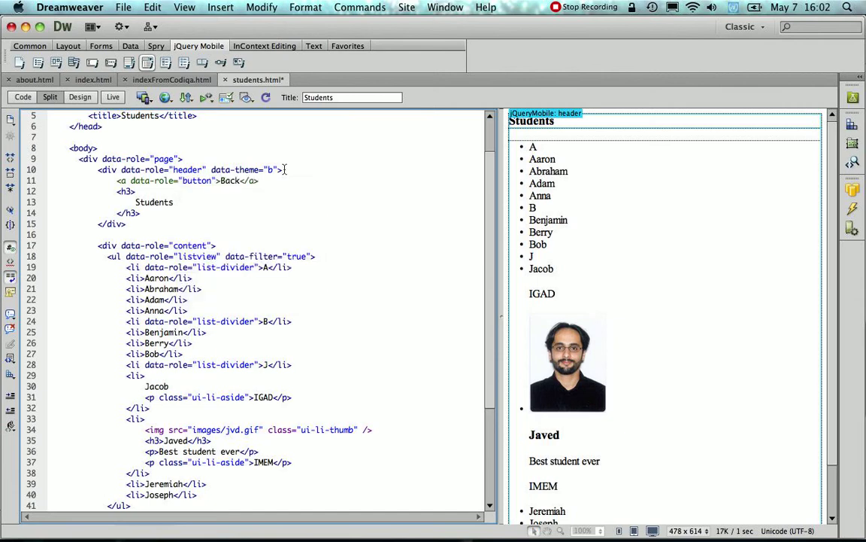
pyautogui.click(218, 181)
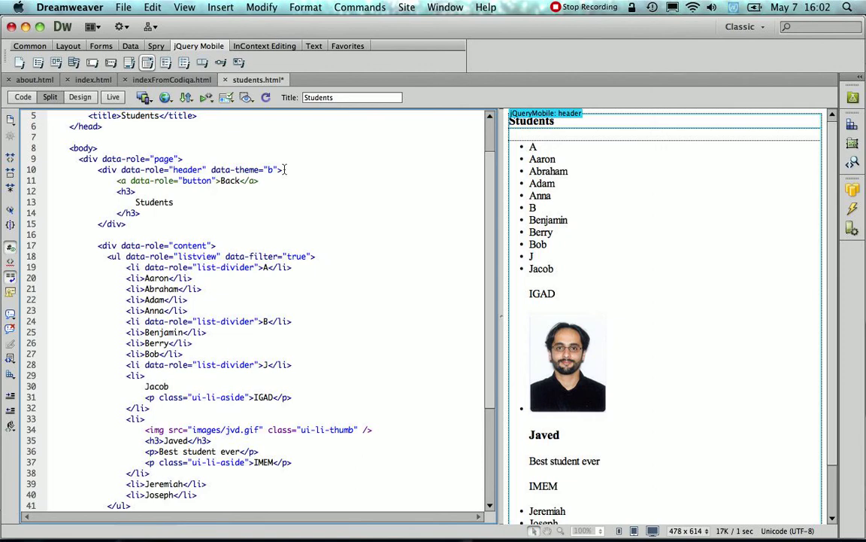
pyautogui.write('href="')
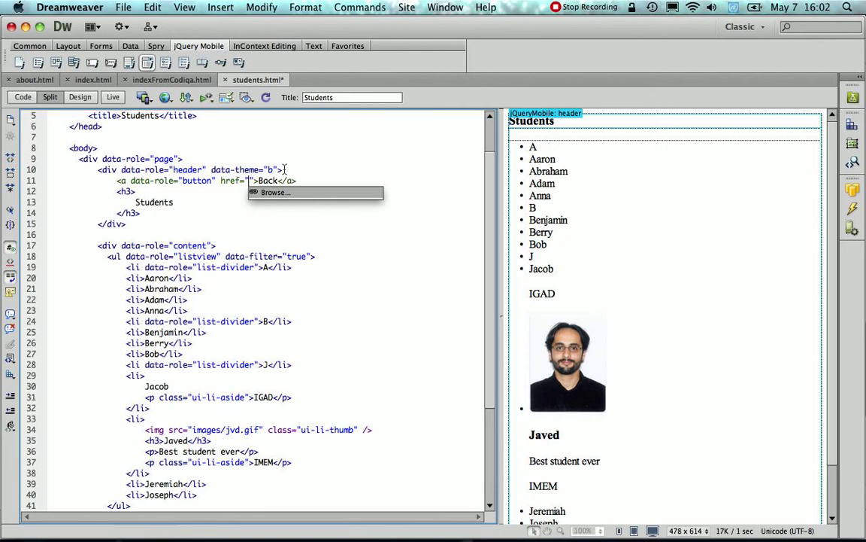
pyautogui.write('index.htm')
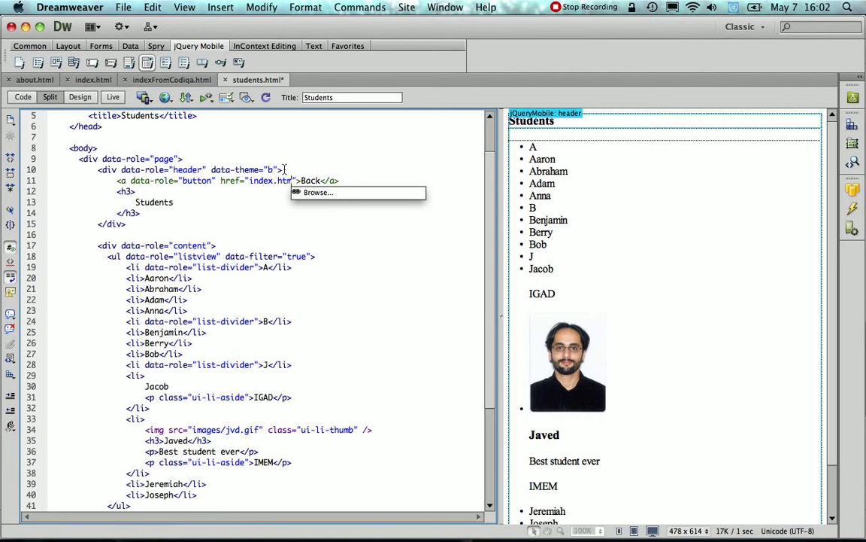
pyautogui.write('l')
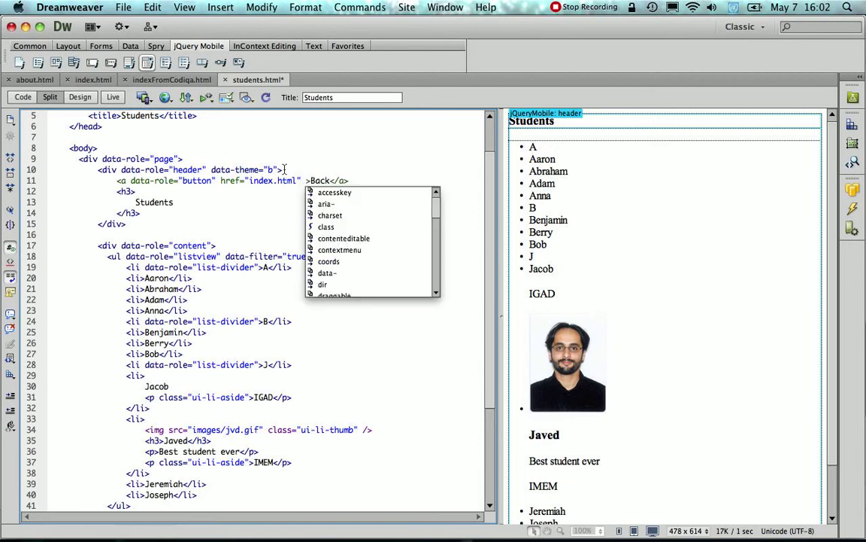
# Add class ui-btn-left to the Back link
pyautogui.click(325, 226)
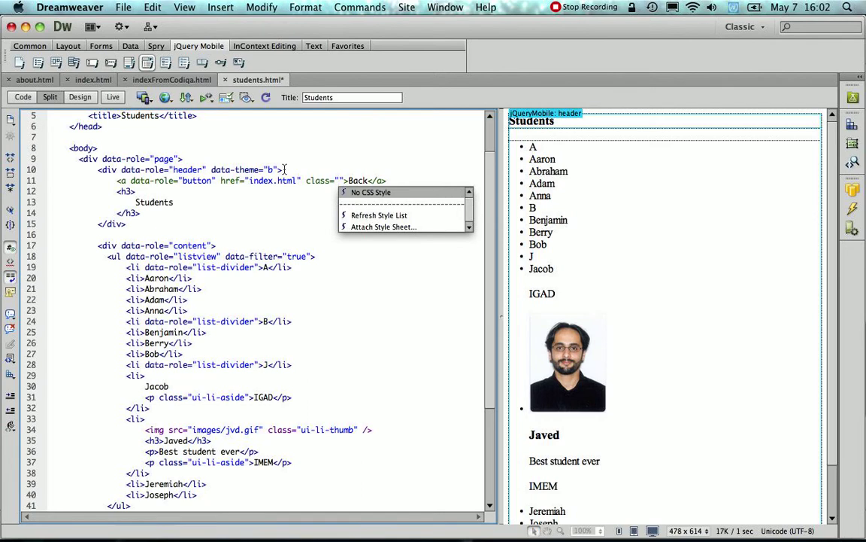
pyautogui.click(370, 192)
pyautogui.write('ui-btn')
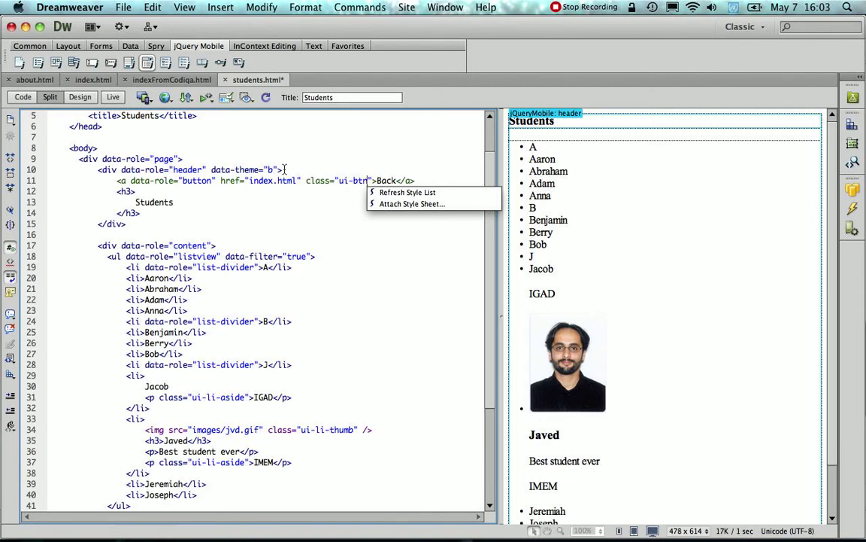
pyautogui.write('-left')
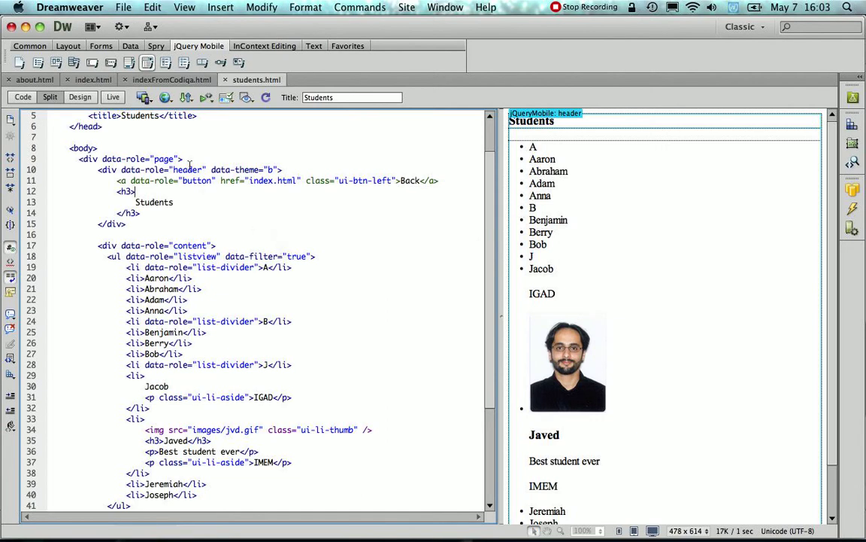
# Preview index.html in Multiscreen and try the Learning Objectives item in the phone view
pyautogui.click(94, 80)
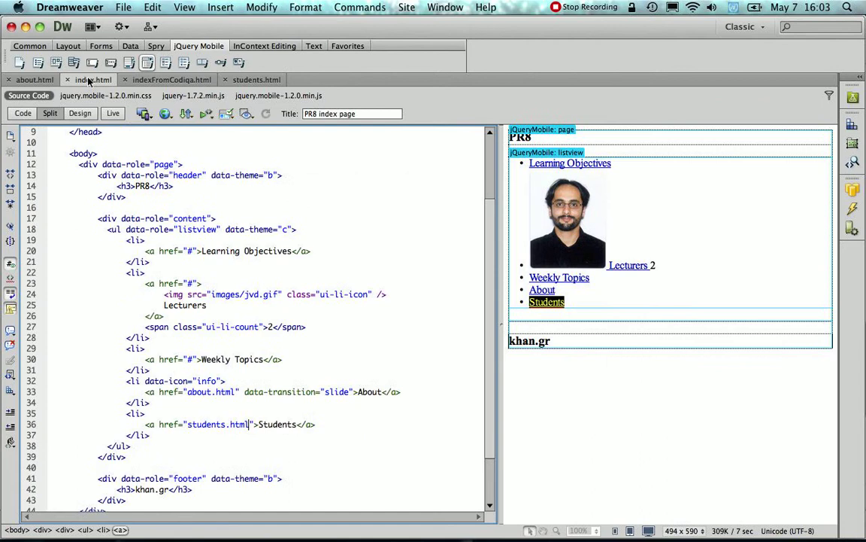
pyautogui.click(144, 113)
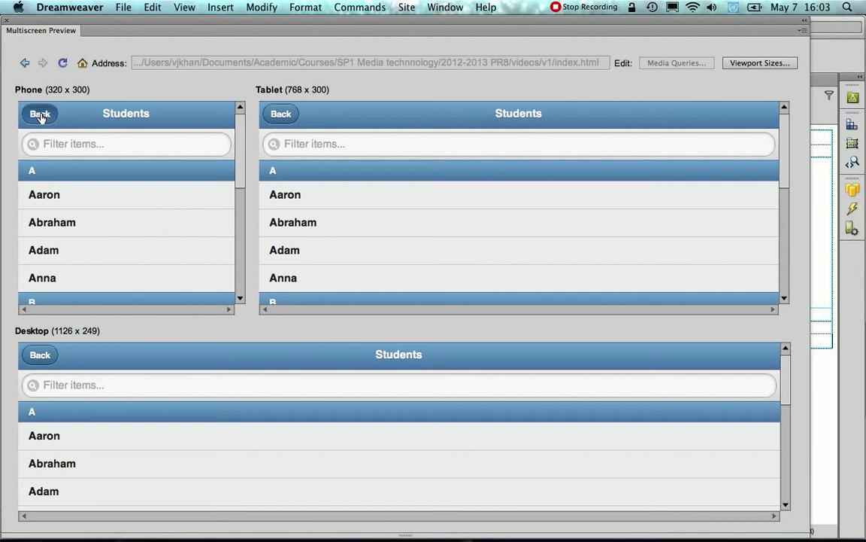
pyautogui.click(40, 114)
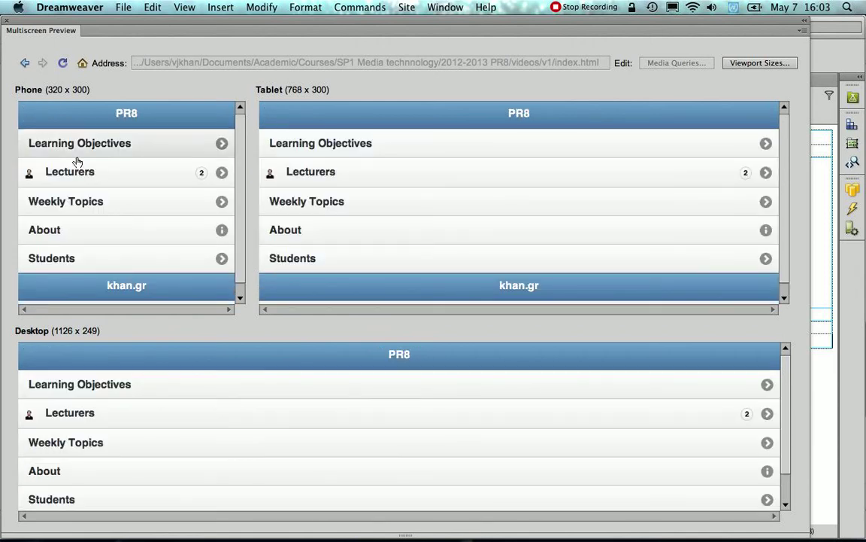
pyautogui.moveTo(96, 126)
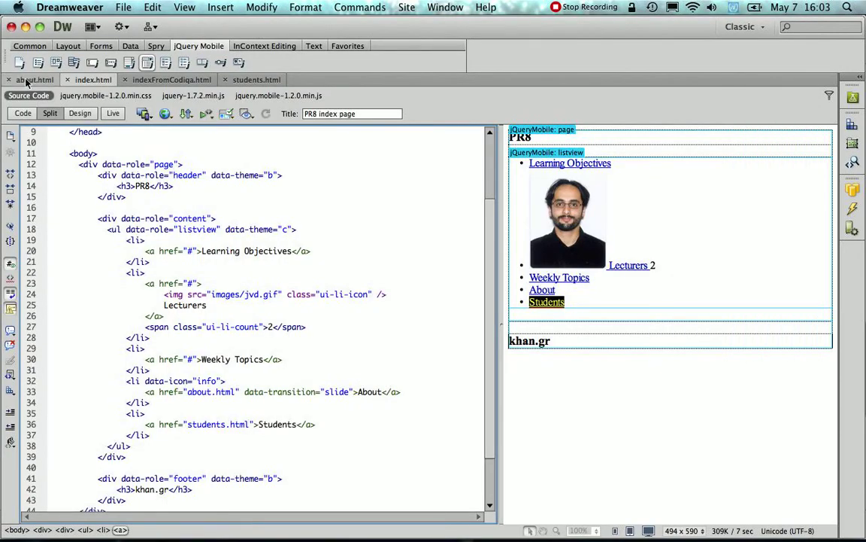
# Select the Back button code in students.html's header, then switch to about.html
pyautogui.click(257, 80)
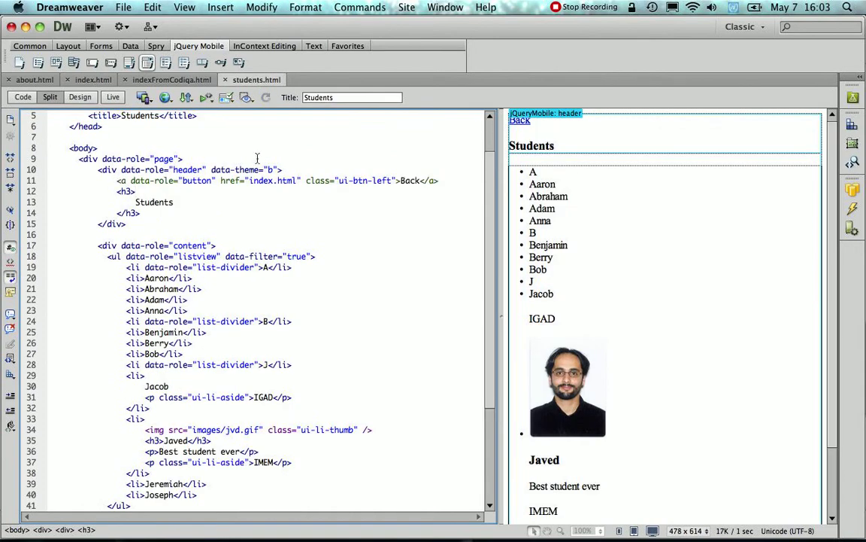
pyautogui.click(410, 181)
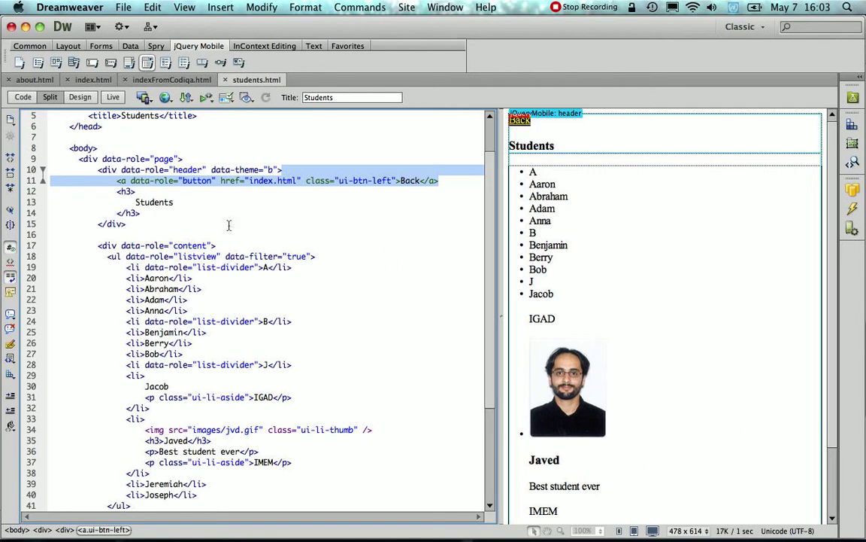
pyautogui.moveTo(154, 212)
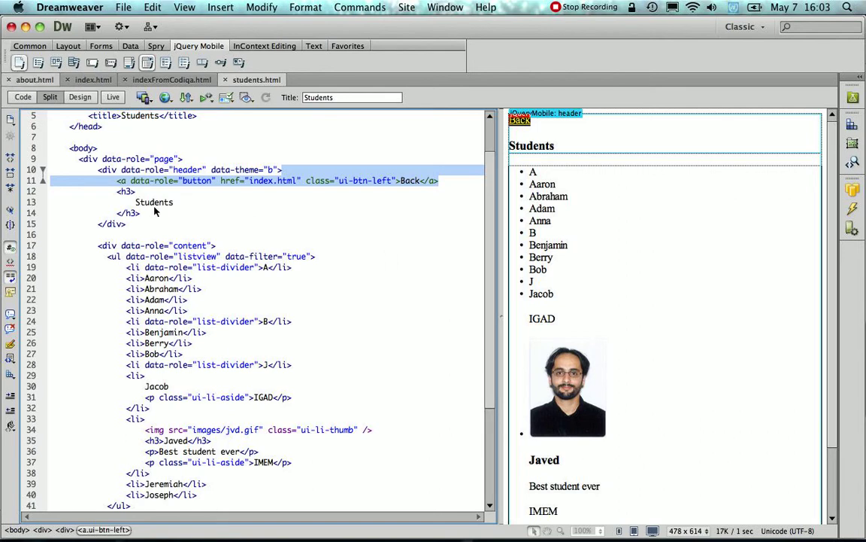
pyautogui.click(34, 79)
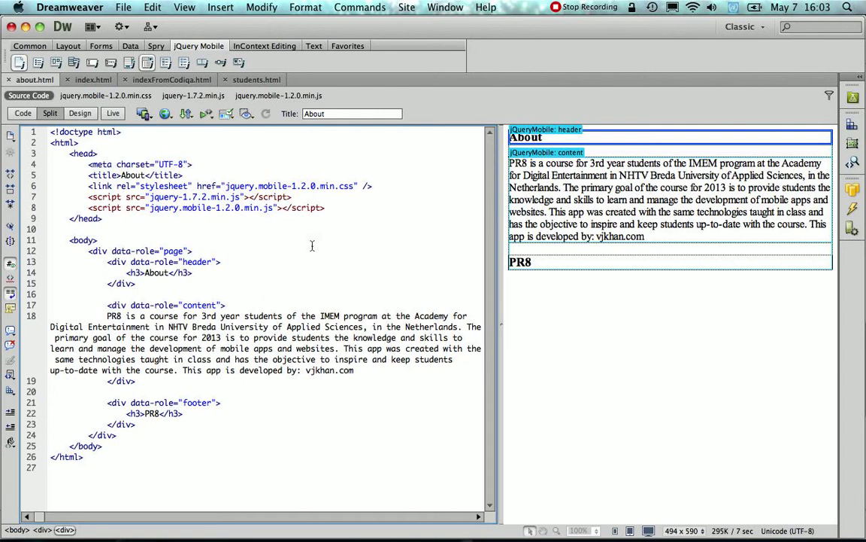
pyautogui.moveTo(233, 261)
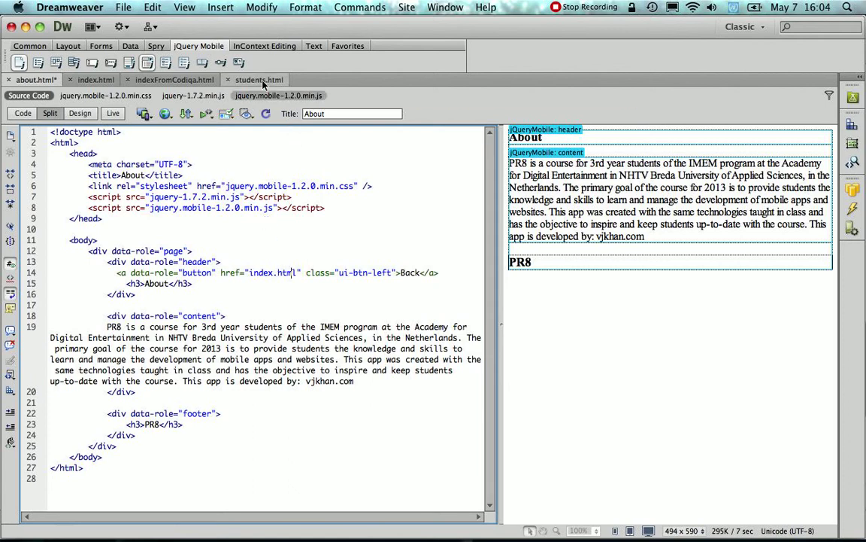
pyautogui.moveTo(258, 80)
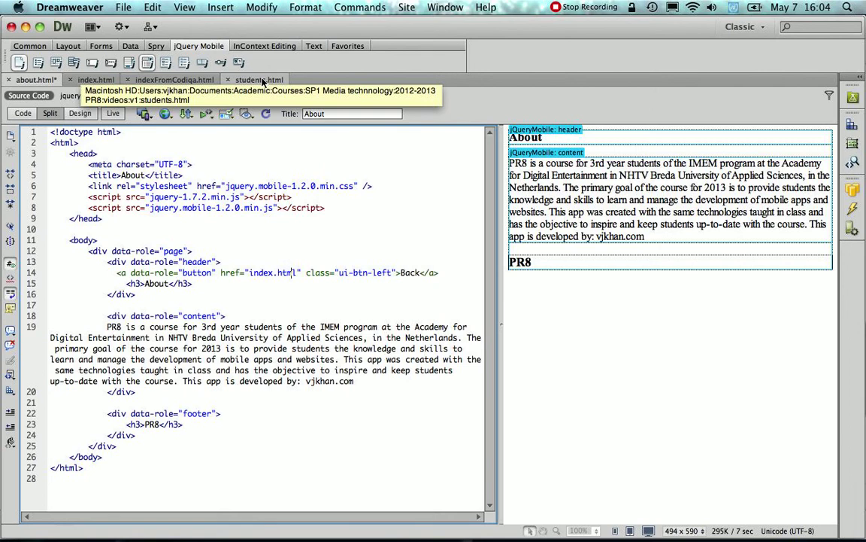
# Check students.html's Back button code, then start typing the data- attributes in about.html
pyautogui.click(258, 80)
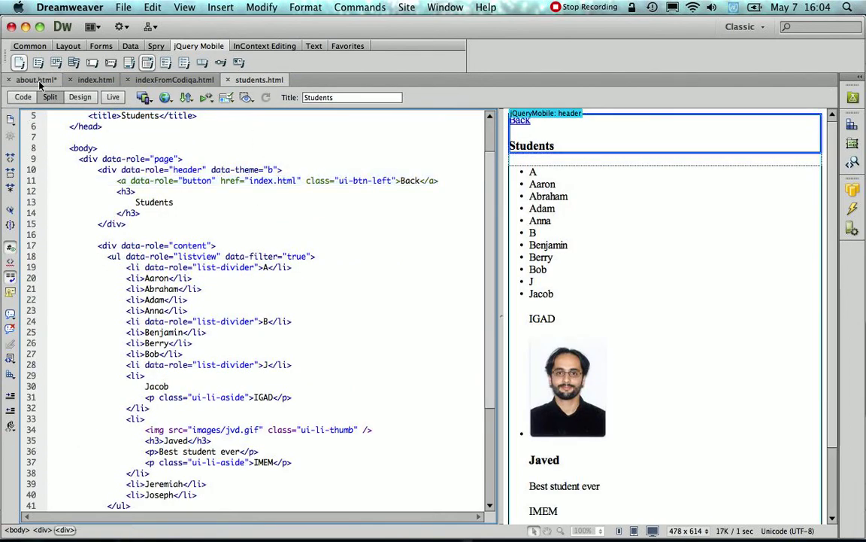
pyautogui.click(34, 80)
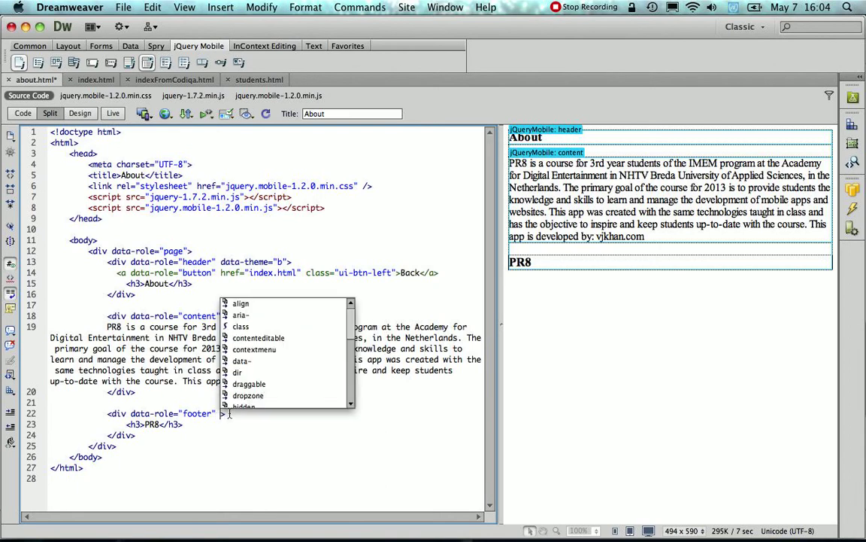
pyautogui.write('data-theme="b')
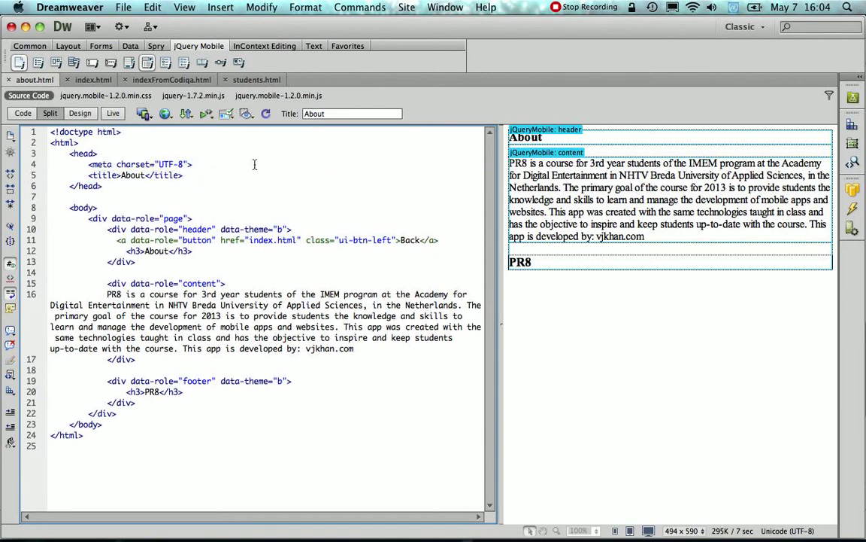
# Compare with the jQuery Mobile links in index.html's head, then return to about.html
pyautogui.click(93, 80)
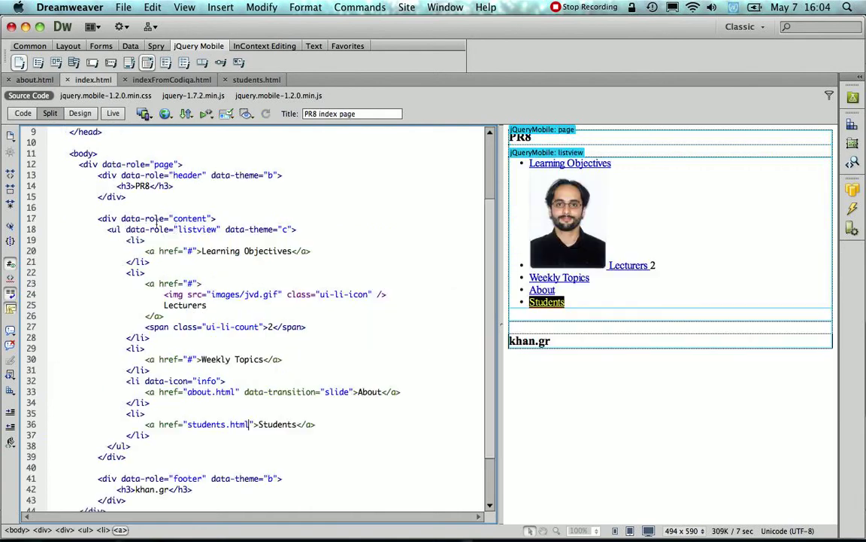
pyautogui.scroll(3)
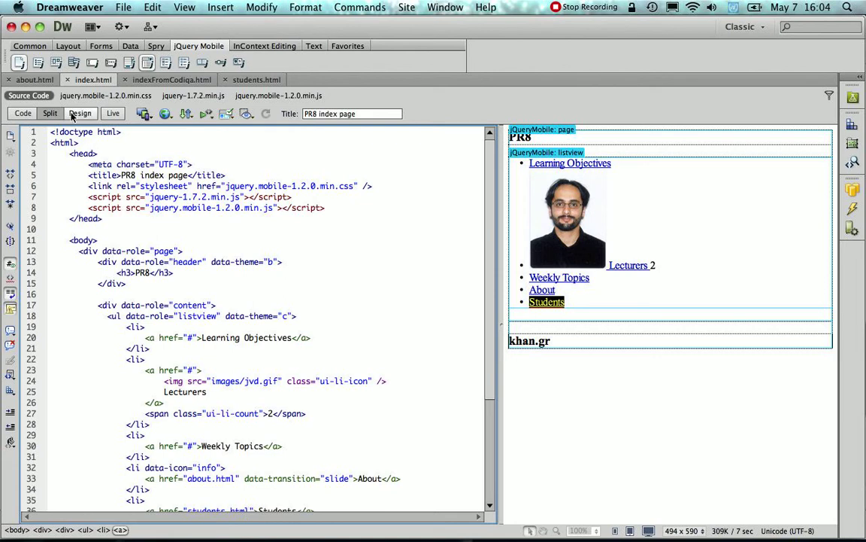
pyautogui.click(34, 79)
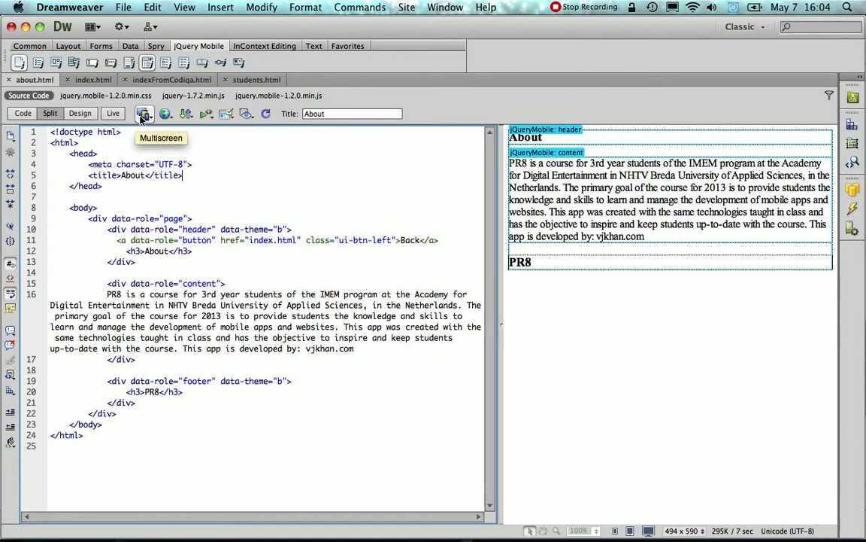
# Preview about.html at phone, tablet and desktop sizes, then switch to index.html
pyautogui.click(145, 113)
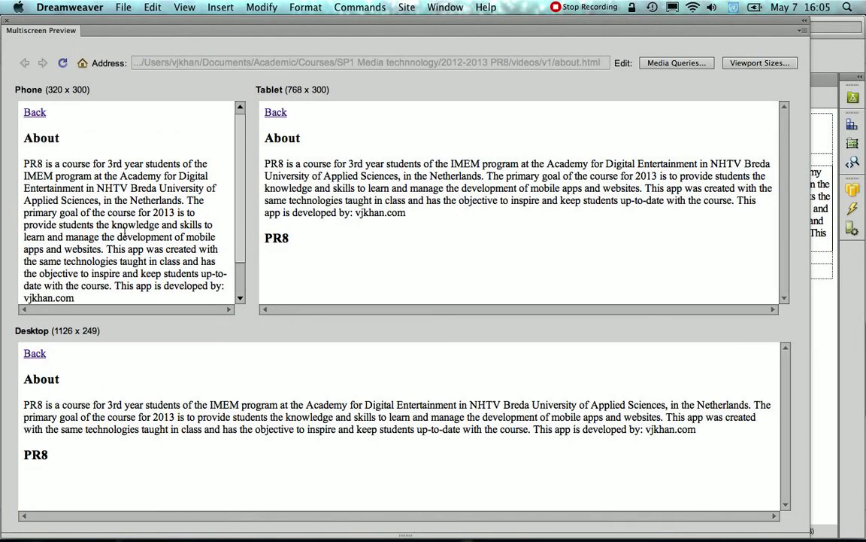
pyautogui.moveTo(7, 22)
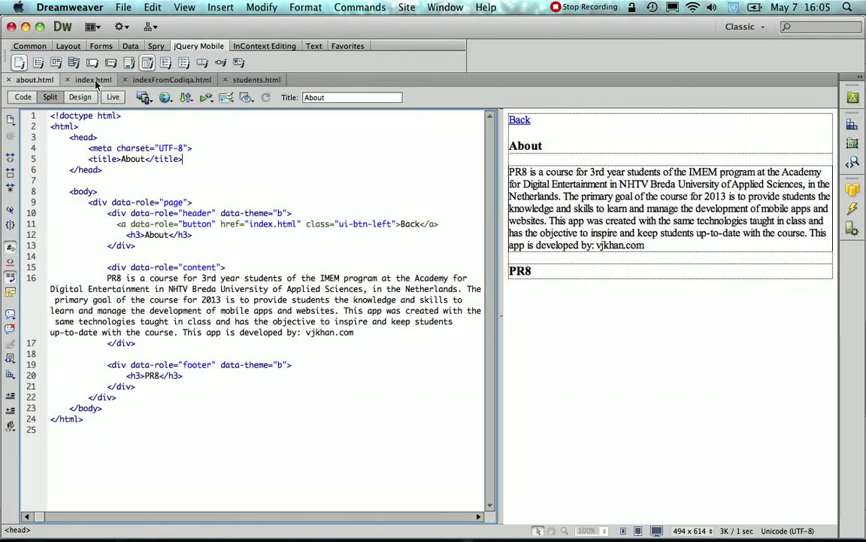
pyautogui.click(93, 80)
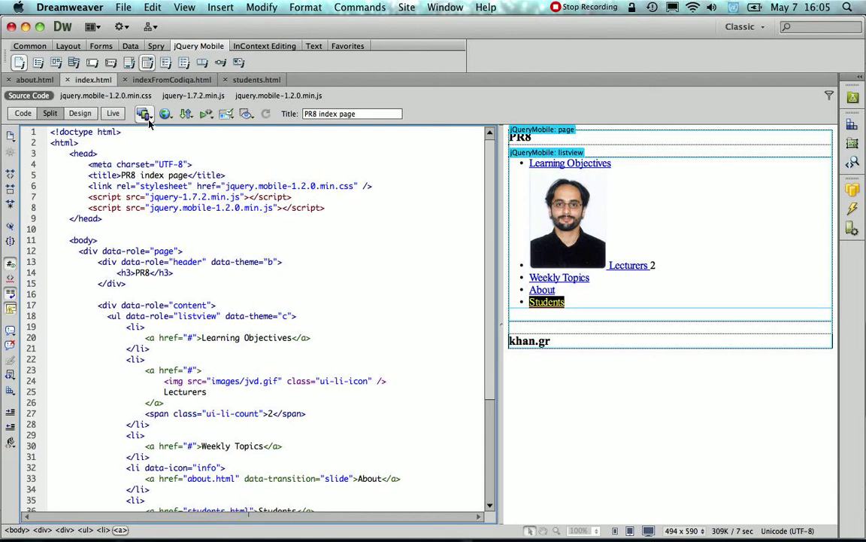
# Launch Multiscreen Preview of index.html from the preview size drop-down
pyautogui.click(144, 114)
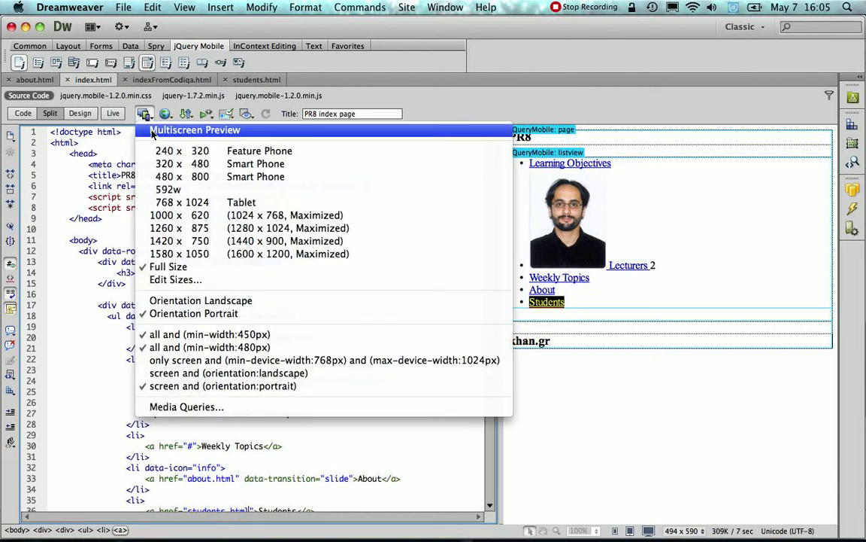
pyautogui.click(195, 129)
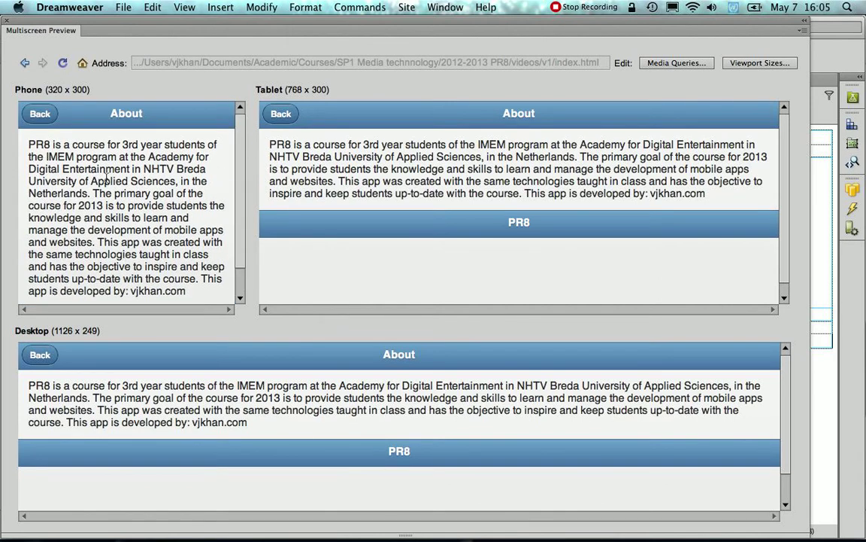
pyautogui.moveTo(40, 120)
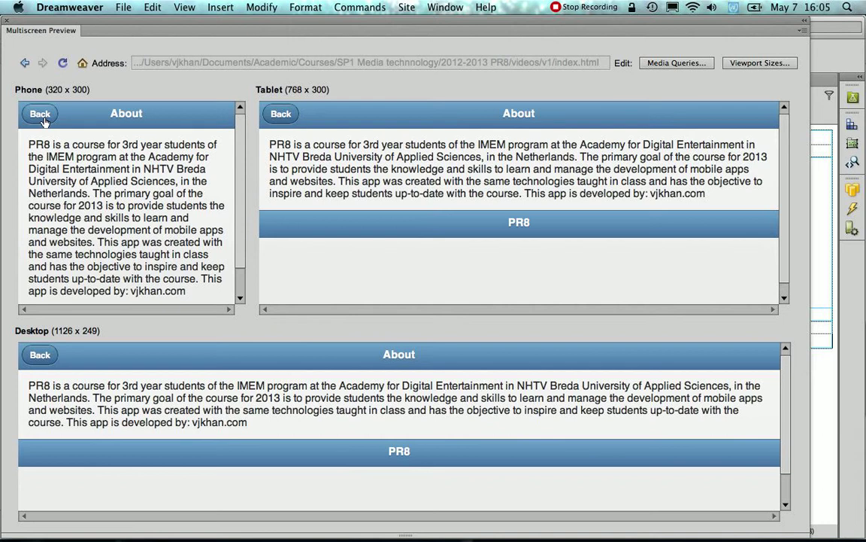